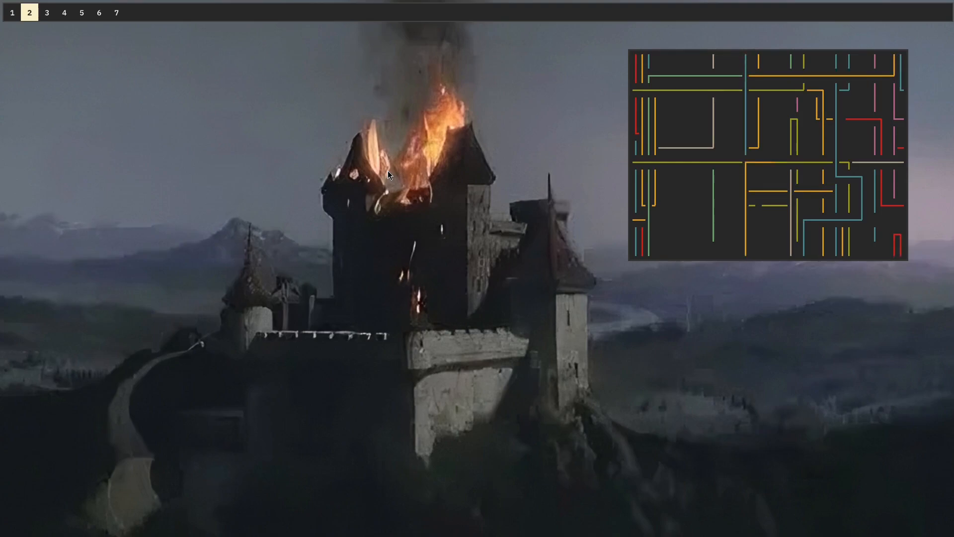
# In the terminal, install the missing unzip package with paru before launching Neovim fresh.
pyautogui.click(47, 11)
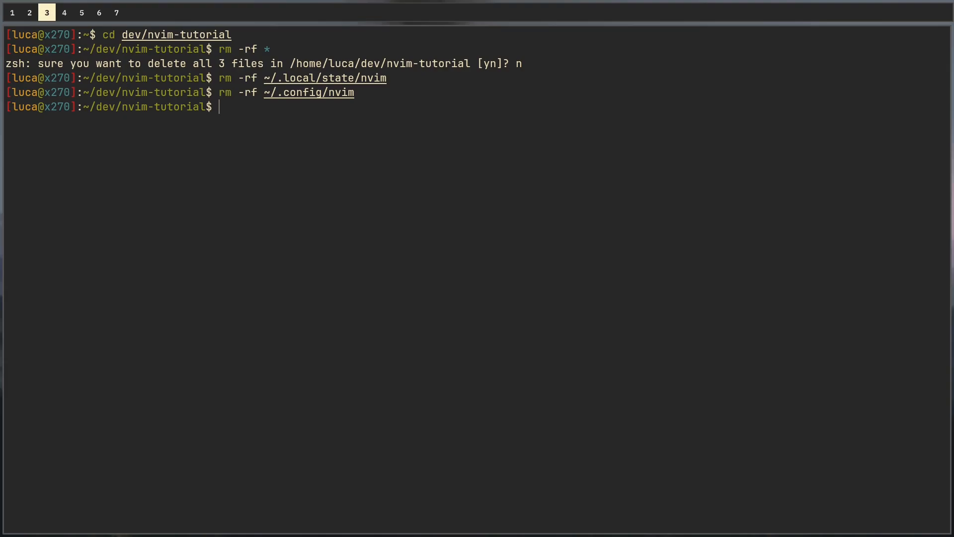
pyautogui.write('paru -S nep')
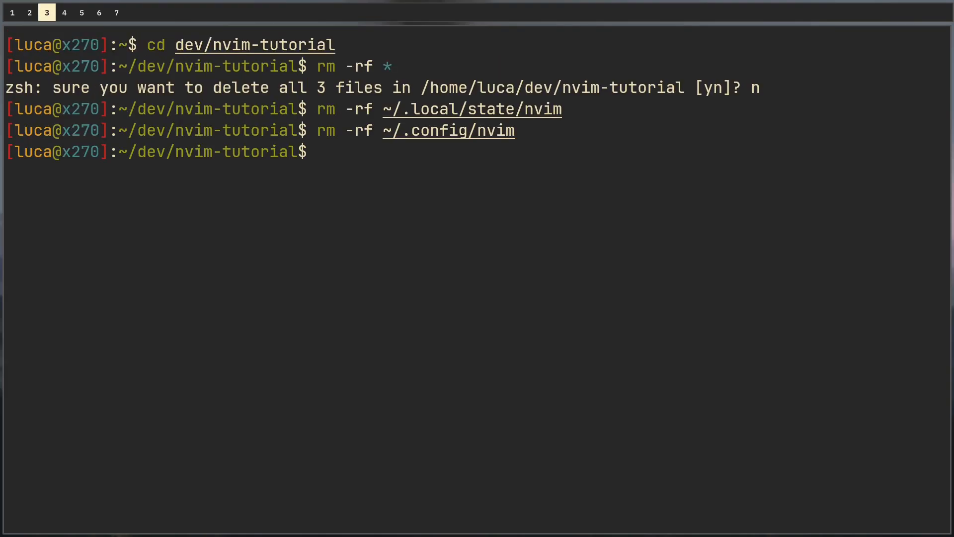
pyautogui.write('paru -S unzip')
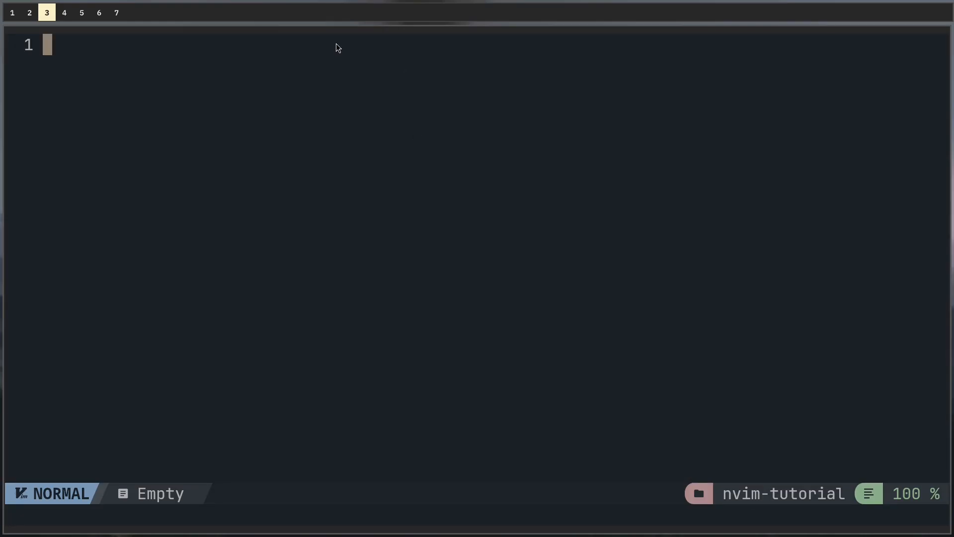
pyautogui.moveTo(859, 470)
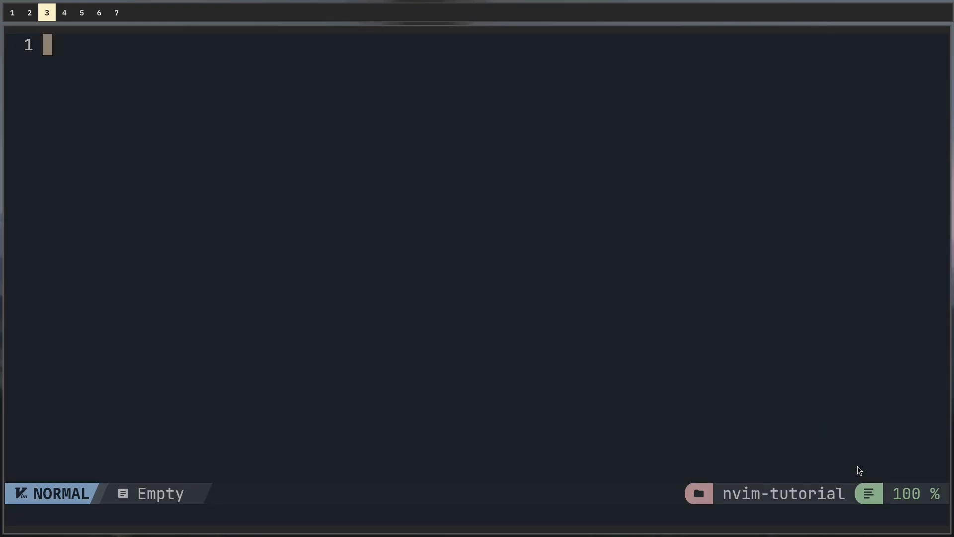
# From the NvimTree file tree, create main.c and focus its empty editor buffer.
pyautogui.click(10, 12)
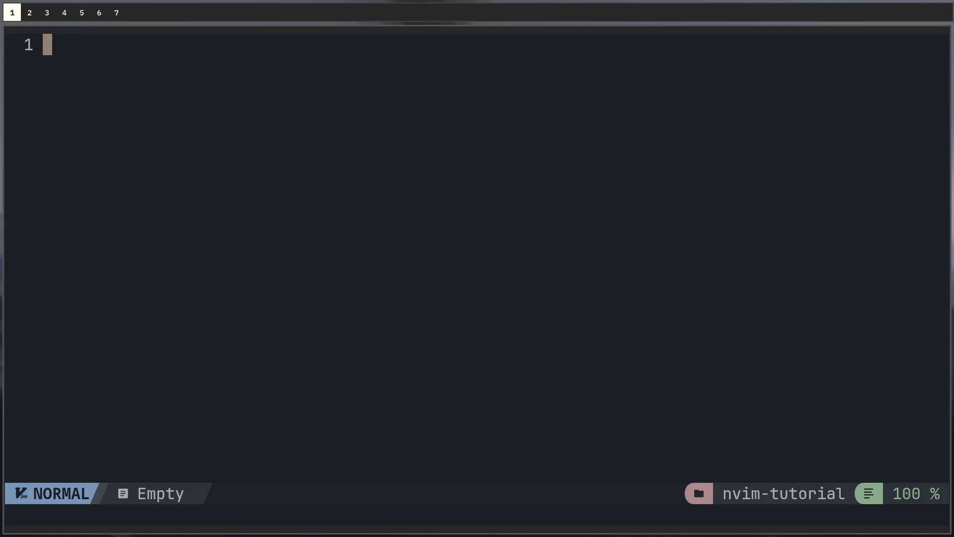
pyautogui.press('ctrl+n')
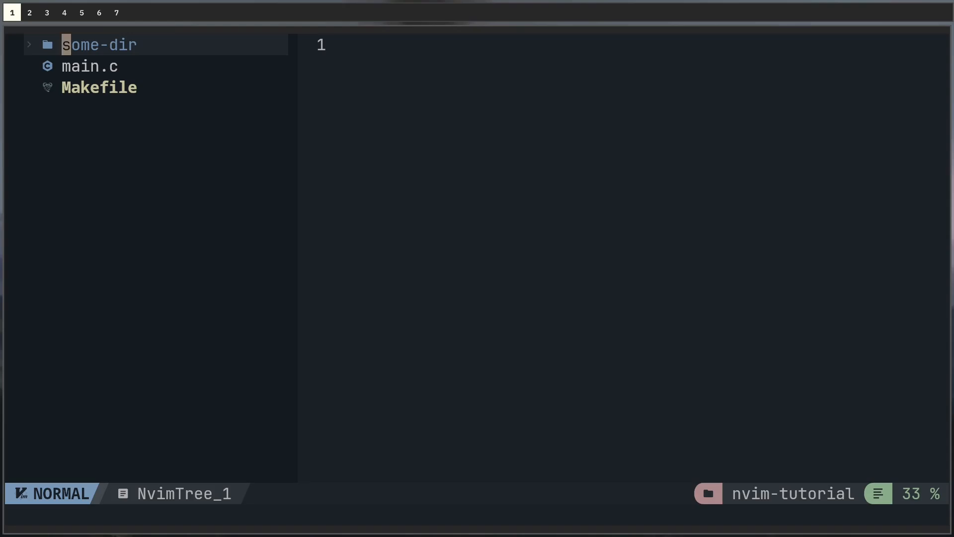
pyautogui.press('d')
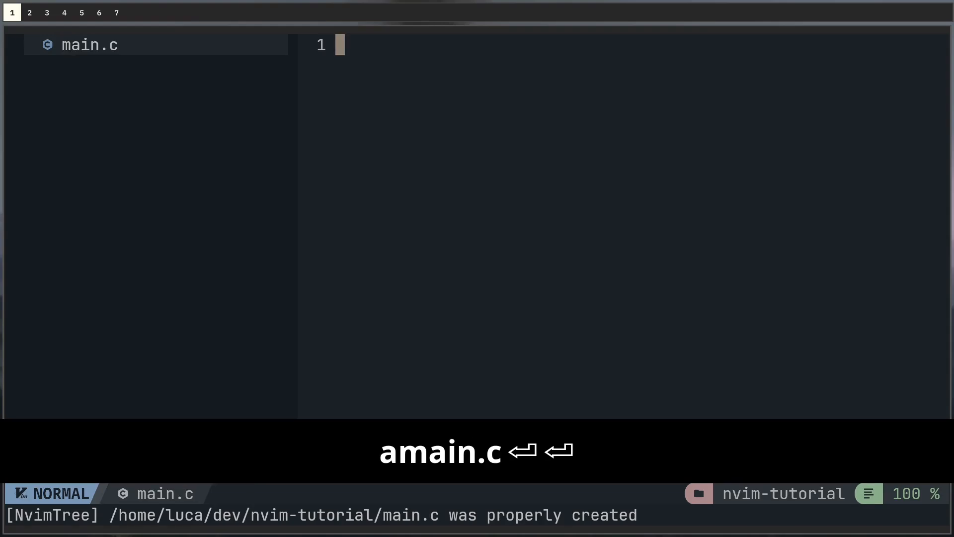
pyautogui.press('i')
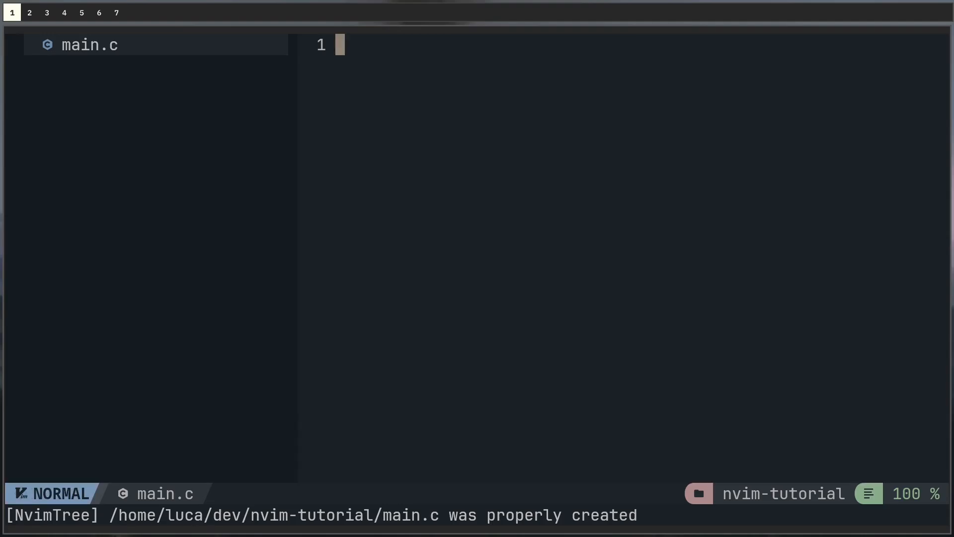
pyautogui.press('ctrl+h')
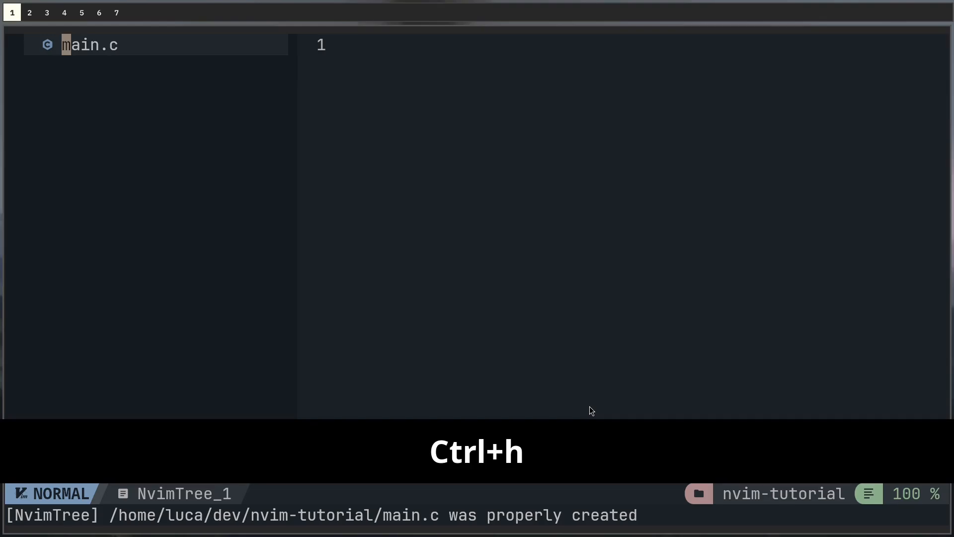
pyautogui.press('ctrl+l')
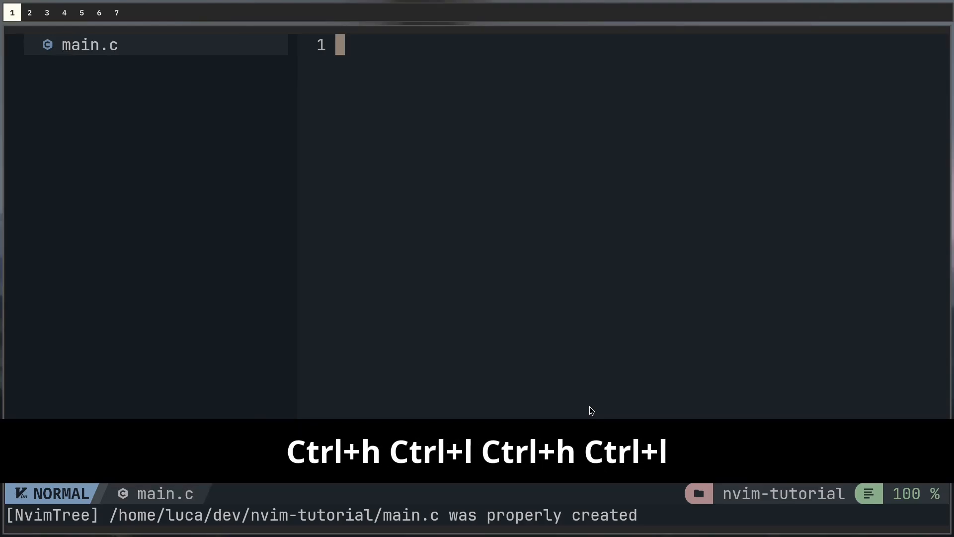
# Write the stdio.h include and a main with printf "Hello, World", save, and delete the stray awdawd line.
pyautogui.write('#inclue')
pyautogui.write('printf')
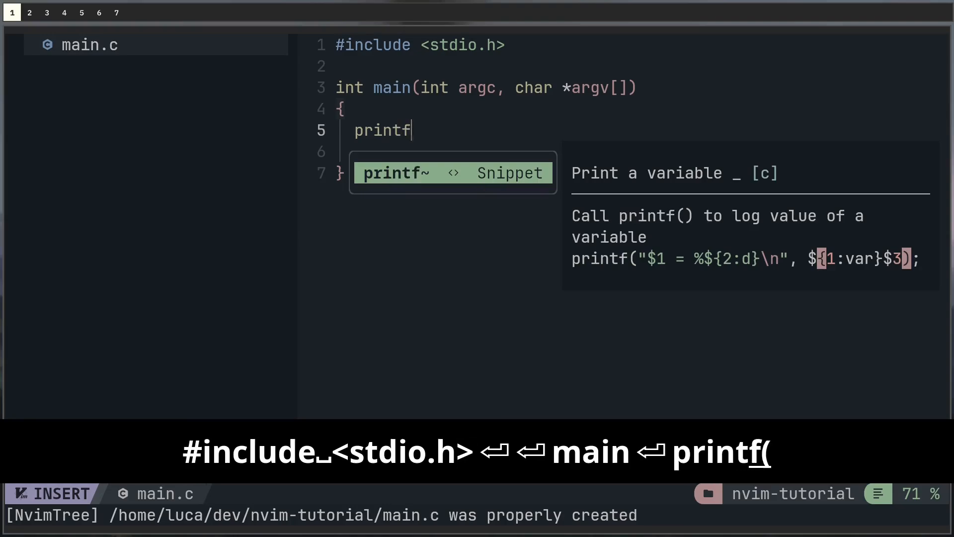
pyautogui.write('("Helo, Wo')
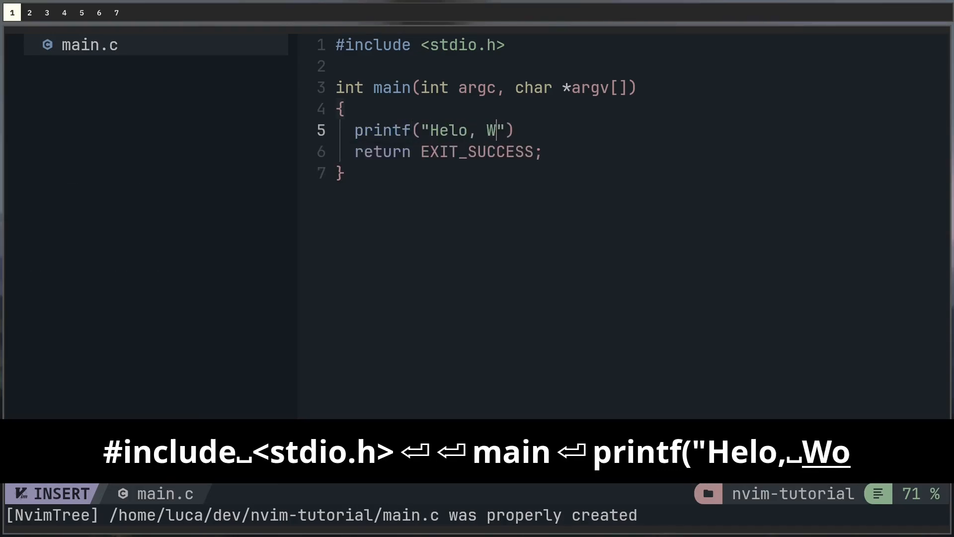
pyautogui.press('Escape')
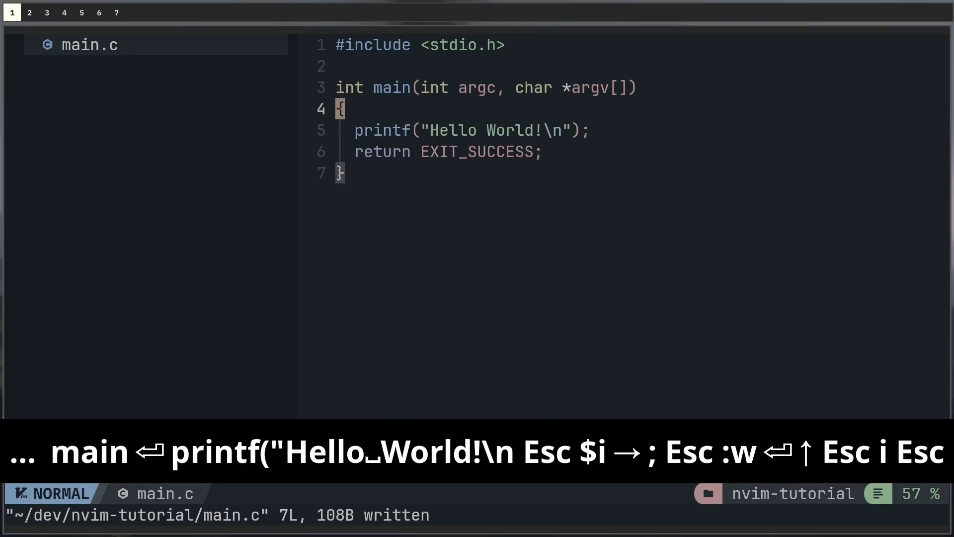
pyautogui.write('awdawd')
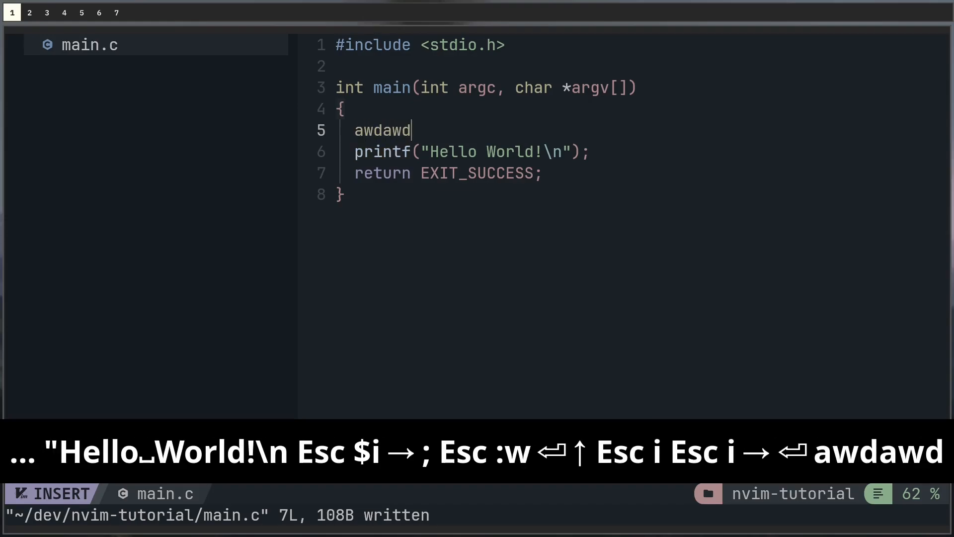
pyautogui.press('Escape')
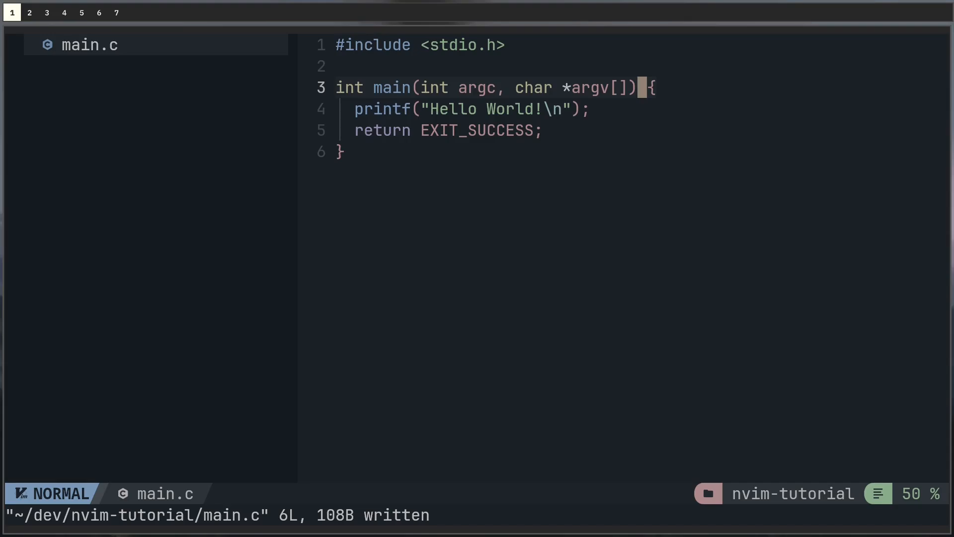
pyautogui.moveTo(266, 176)
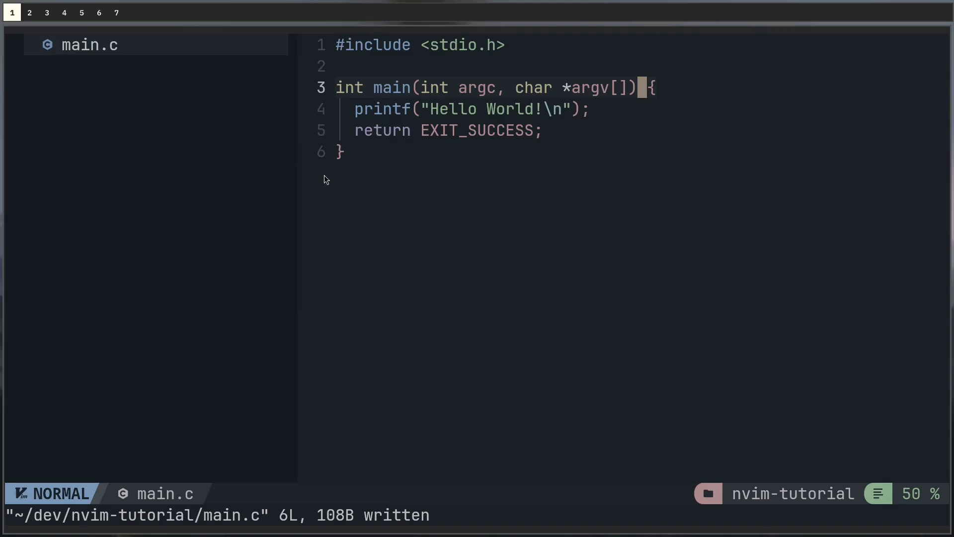
# Append "clangd" to the servers table in lspconfig.lua, save it, and bring up chadrc.lua.
pyautogui.press('Super+d')
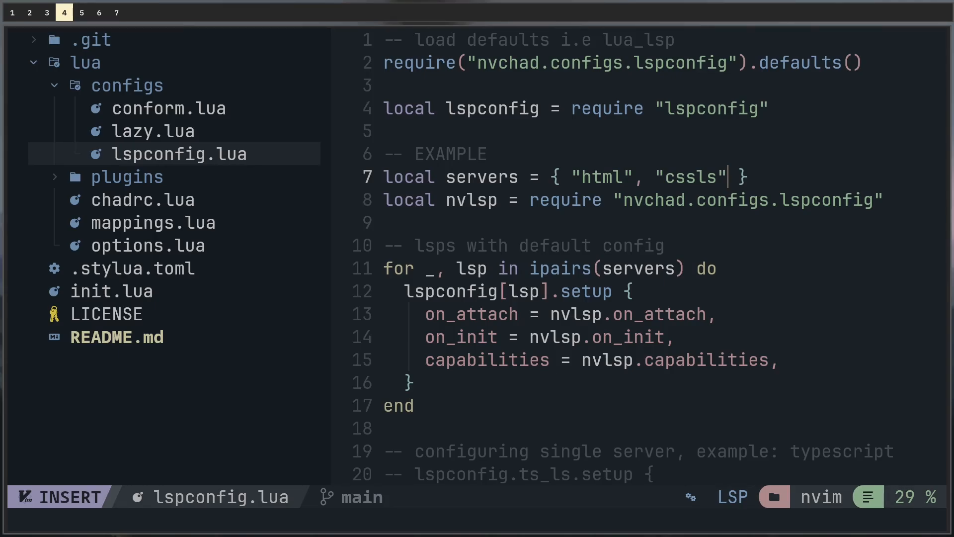
pyautogui.write(',')
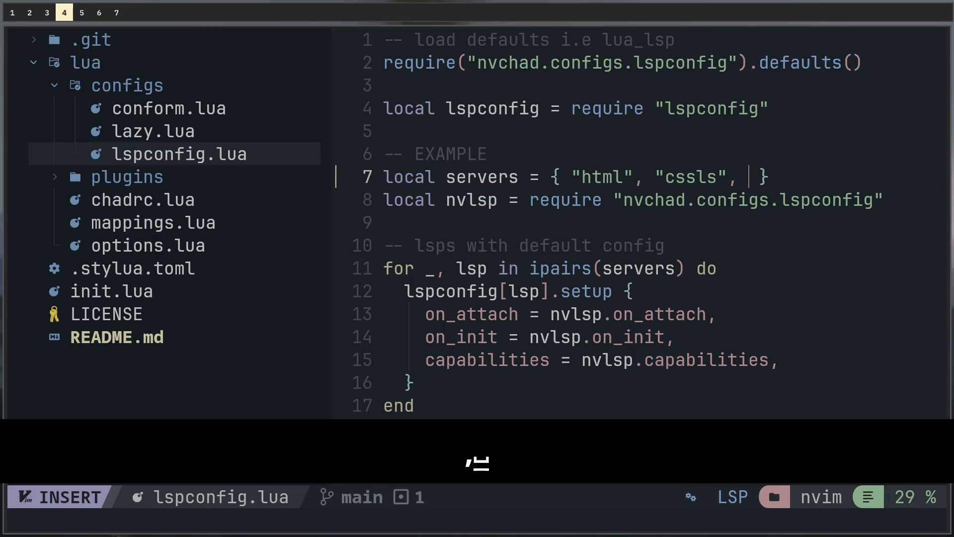
pyautogui.write('"clangd"')
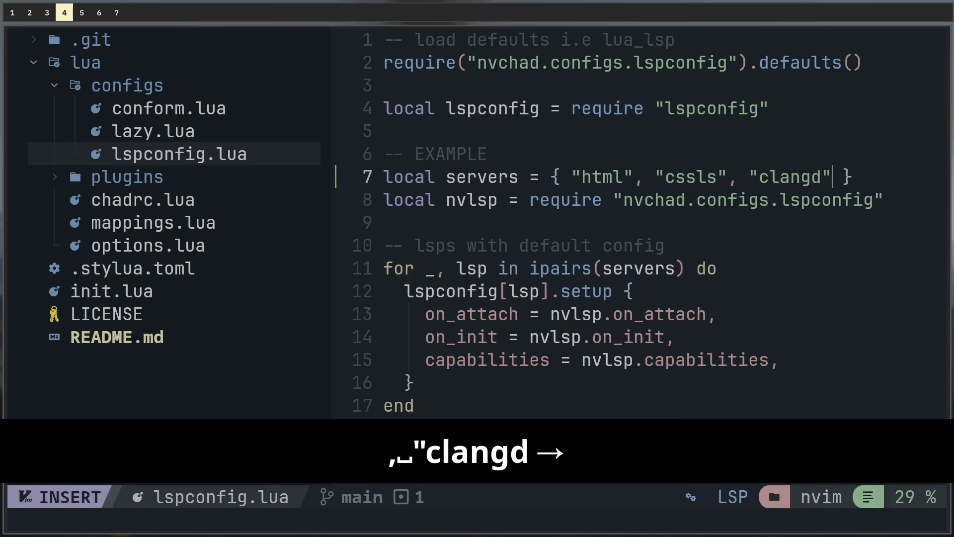
pyautogui.press('Right')
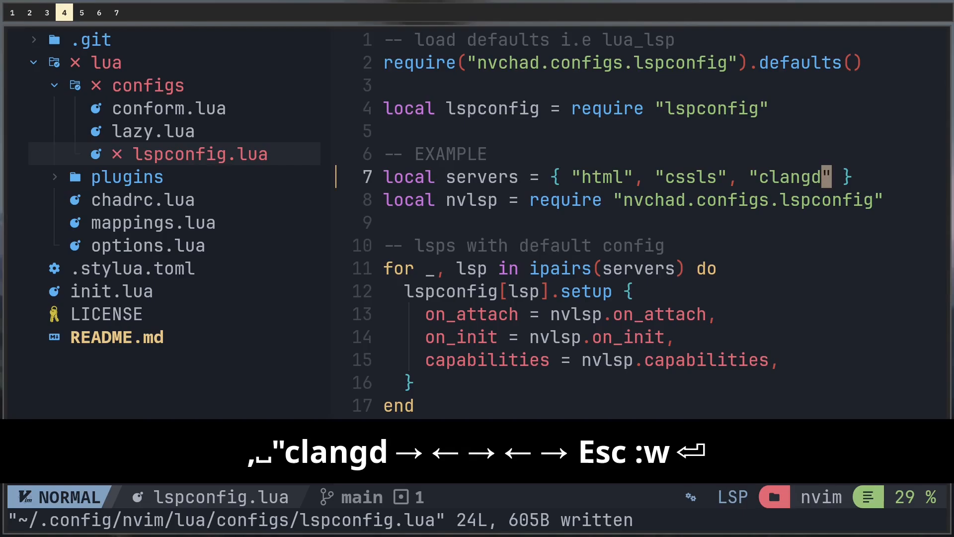
pyautogui.press('Escape')
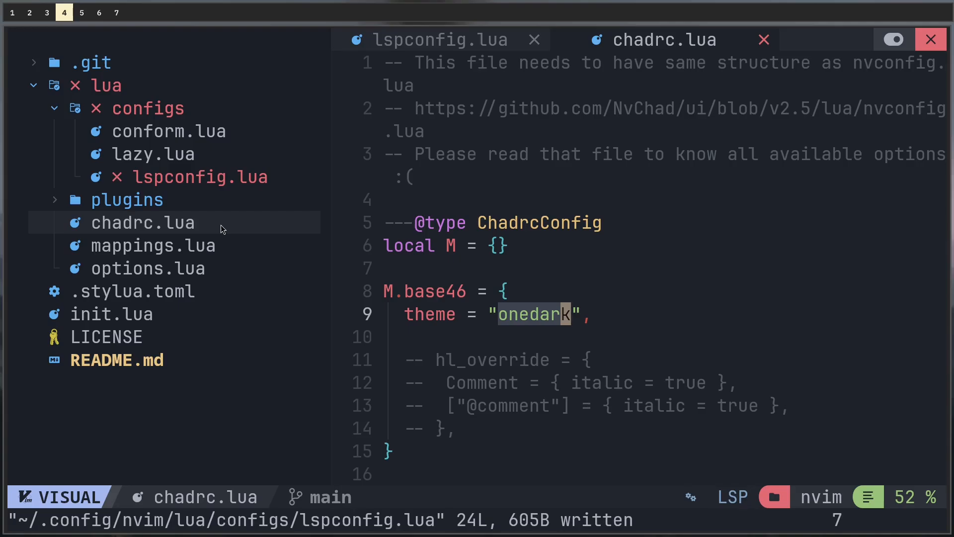
pyautogui.press('Super+a')
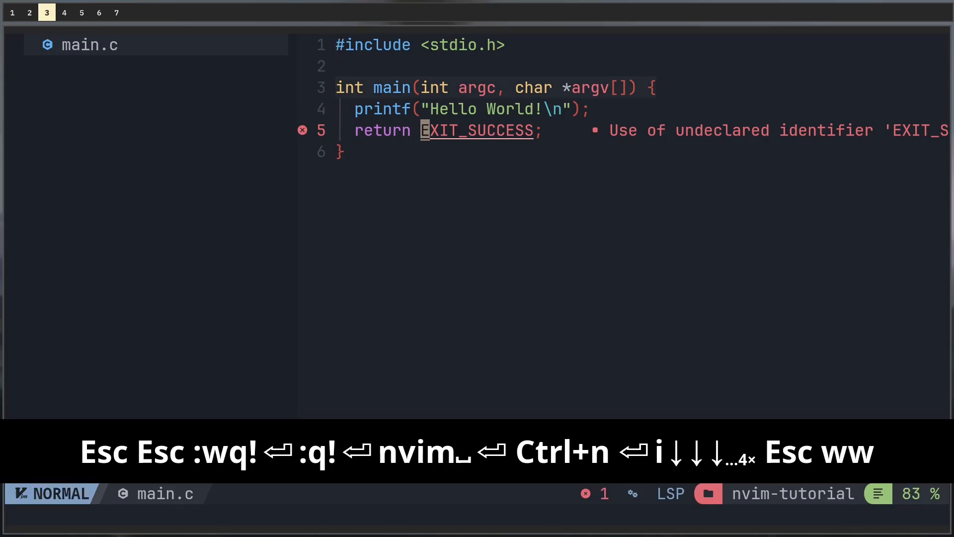
# Add #include <stdlib.h> to clear the EXIT_SUCCESS error, try a scanf line, then remove it.
pyautogui.press('V')
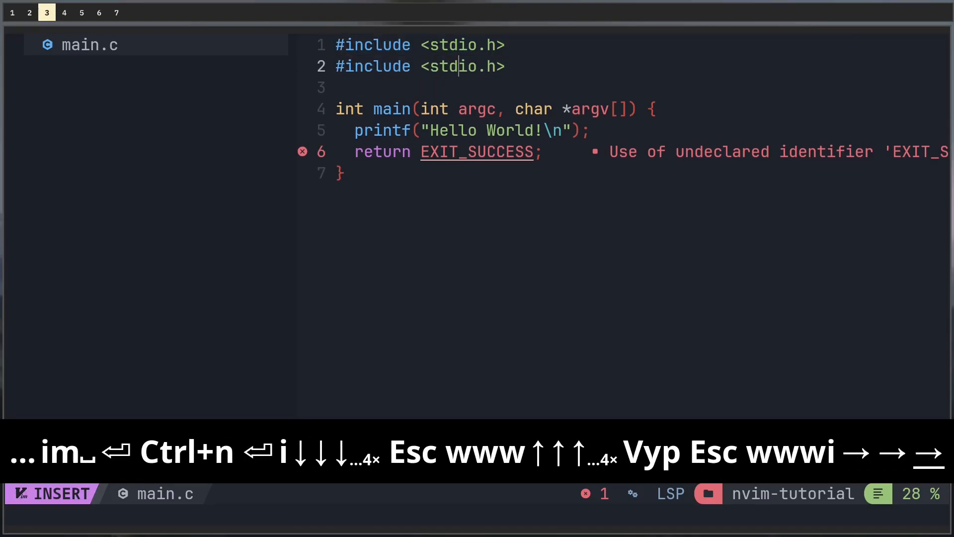
pyautogui.write('lib')
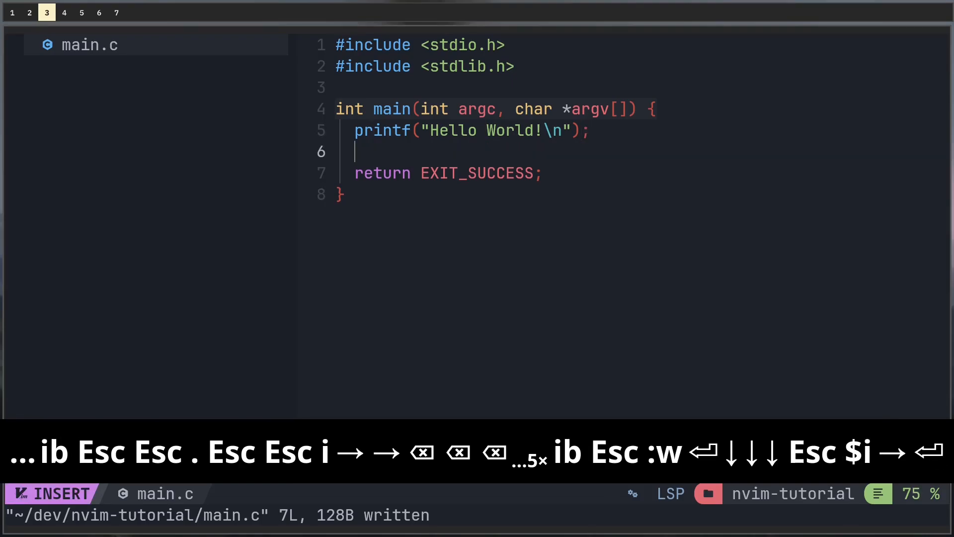
pyautogui.write('scanf(')
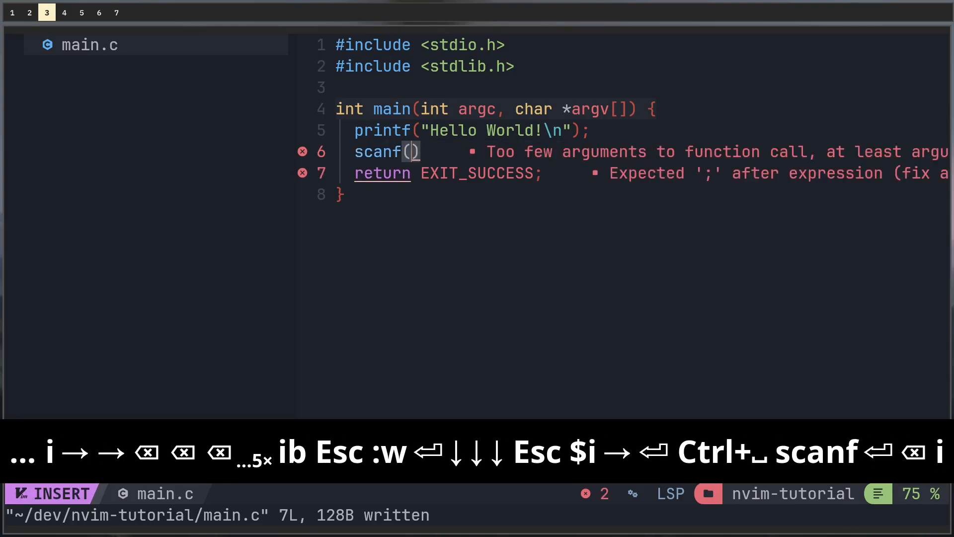
pyautogui.write(';')
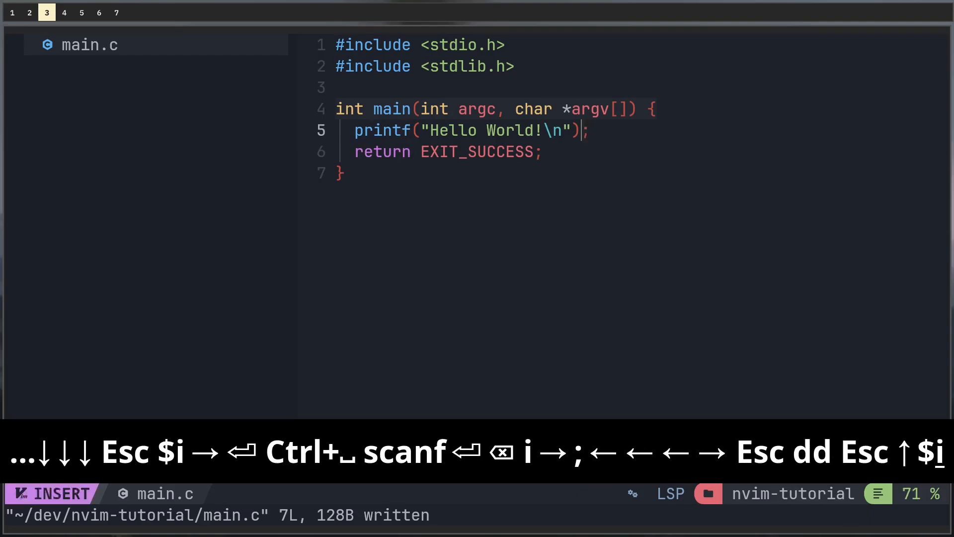
pyautogui.press('Right')
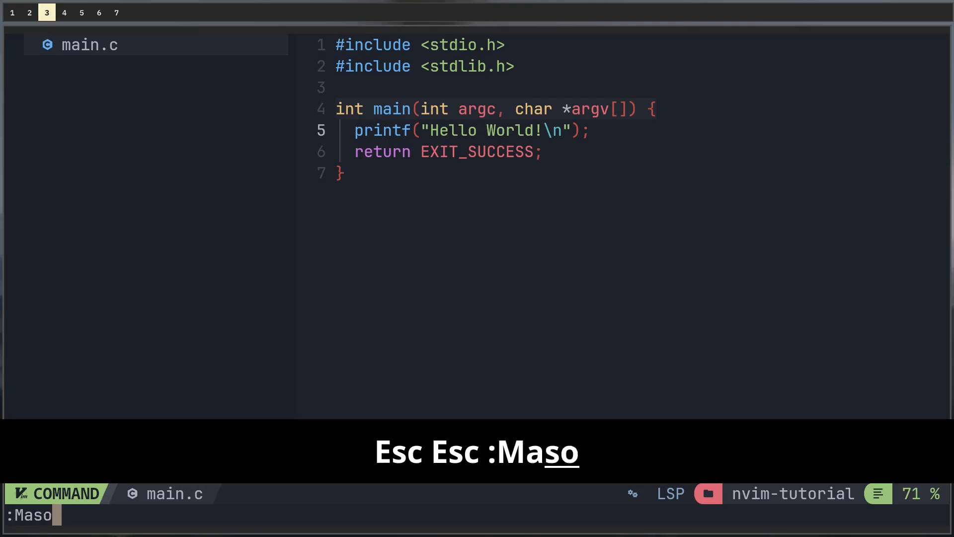
pyautogui.write('n')
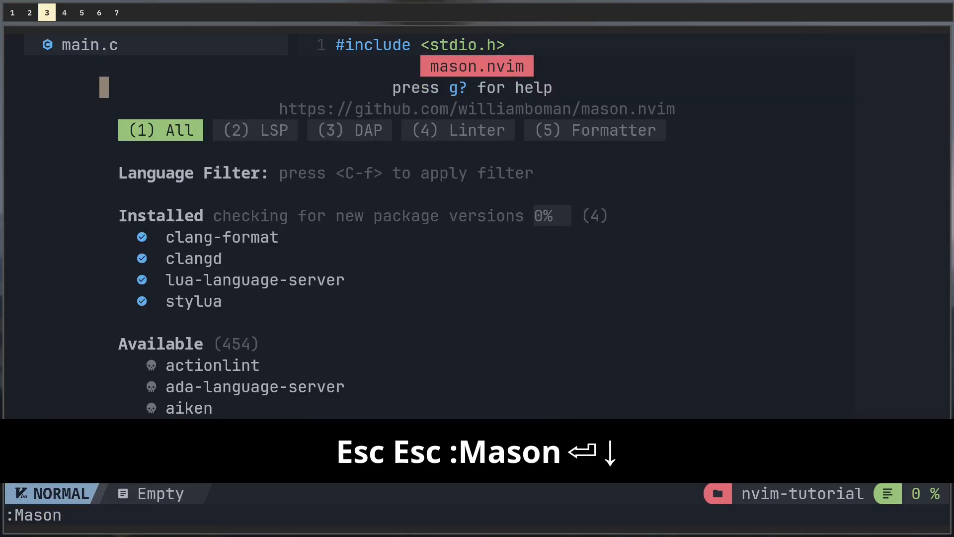
pyautogui.scroll(-3)
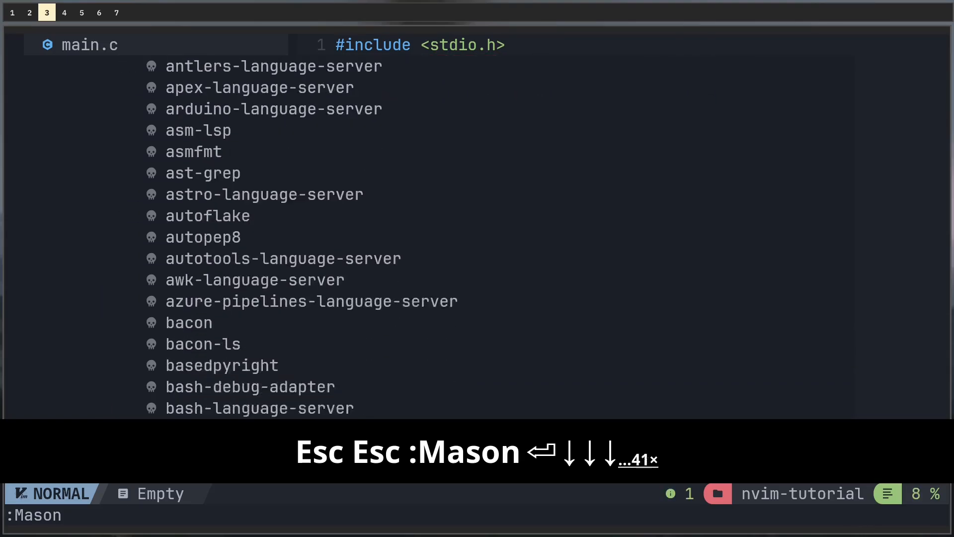
pyautogui.scroll(-3)
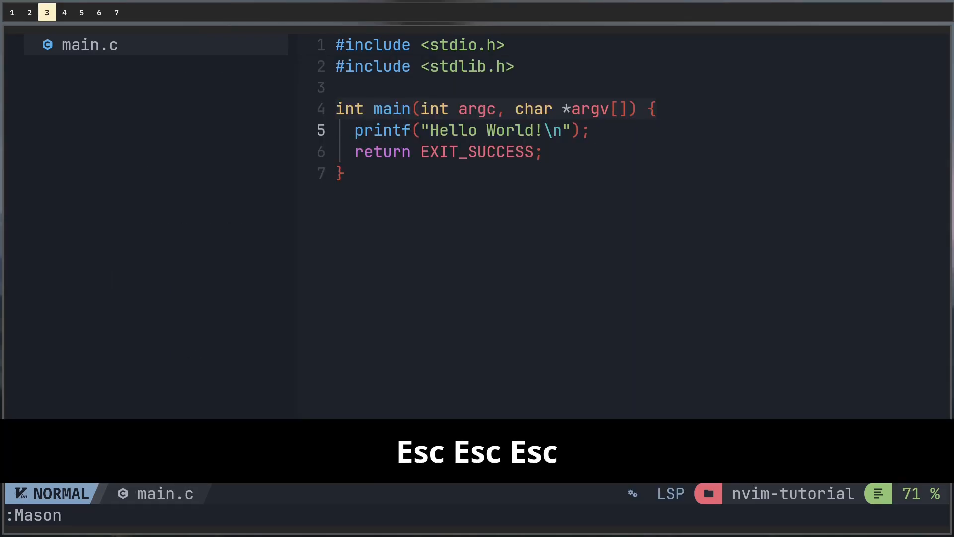
# Browse the NvChad theme picker, previewing several themes, and leave without applying one.
pyautogui.press('Escape')
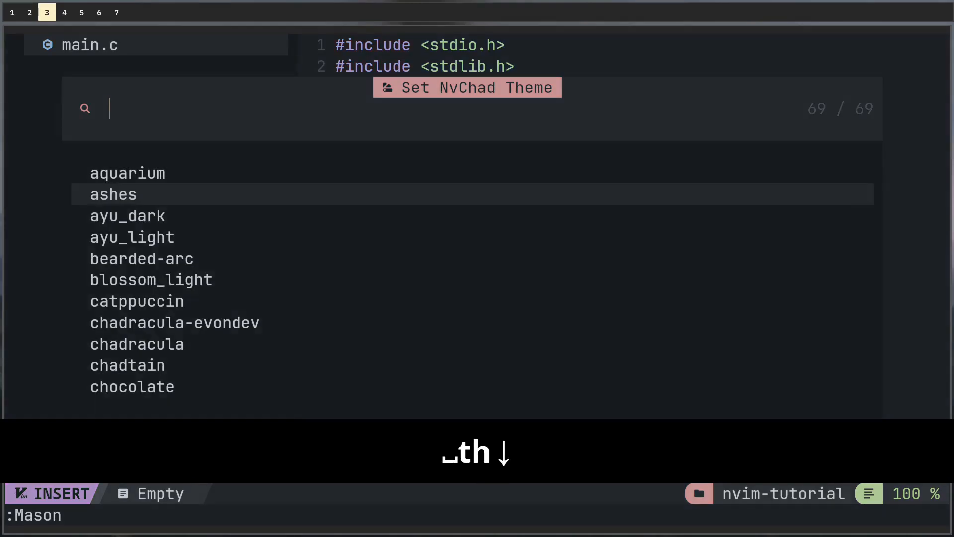
pyautogui.press('Down')
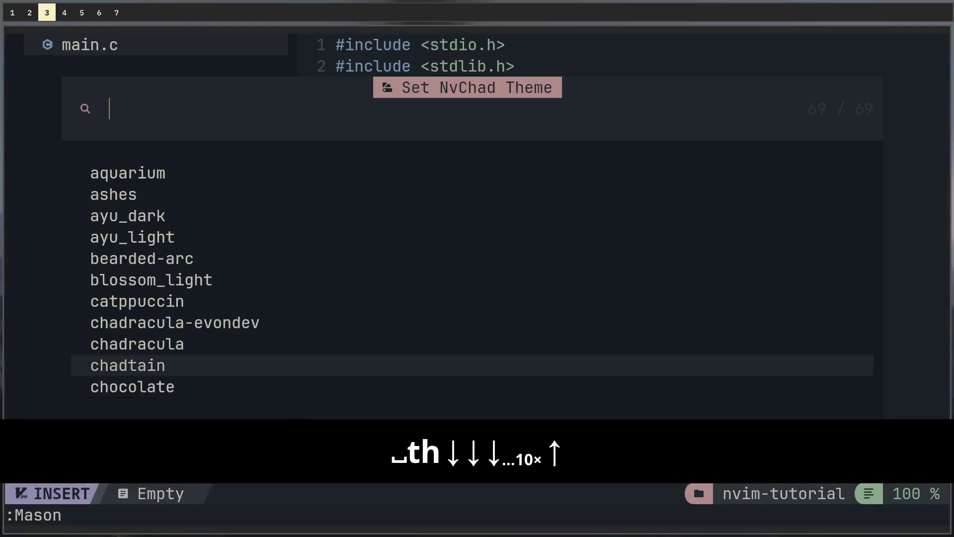
pyautogui.press('Down')
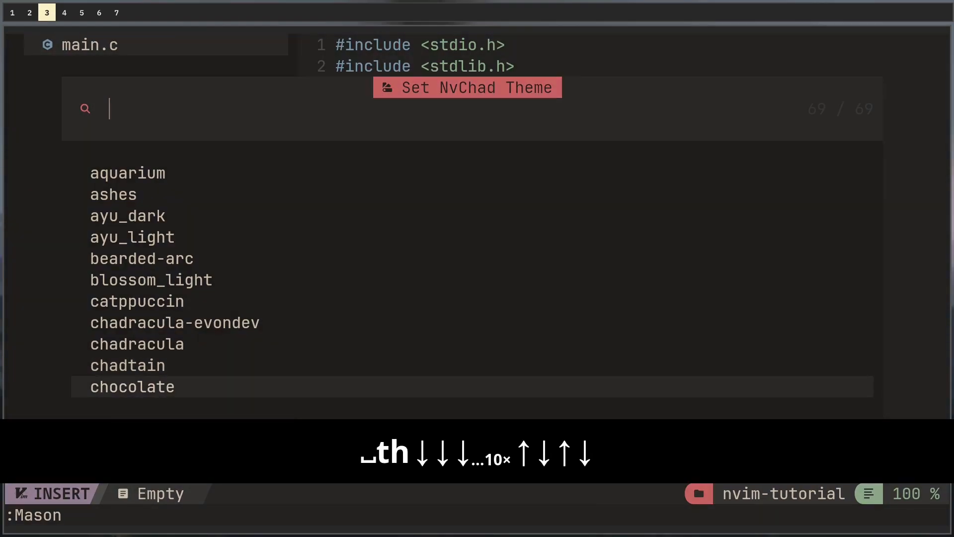
pyautogui.press('Up')
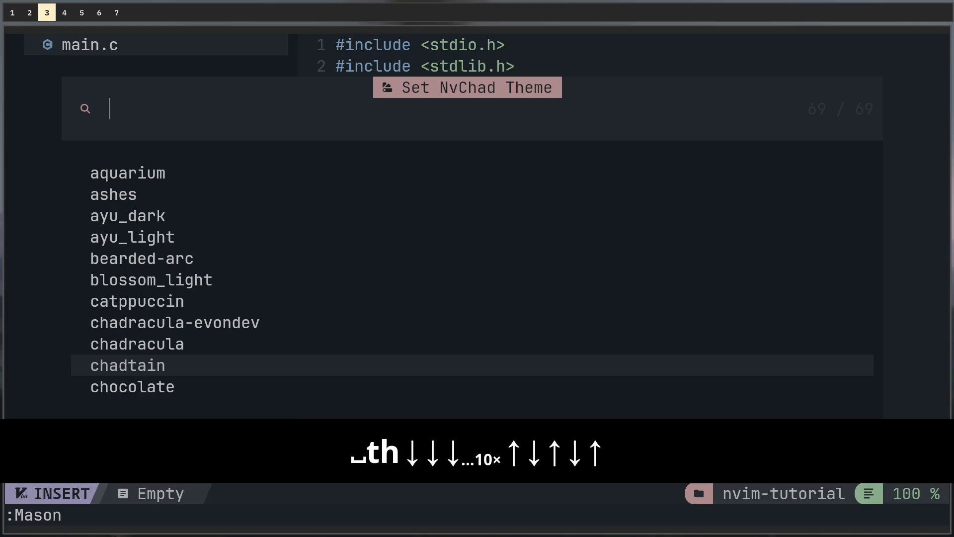
pyautogui.press('Escape')
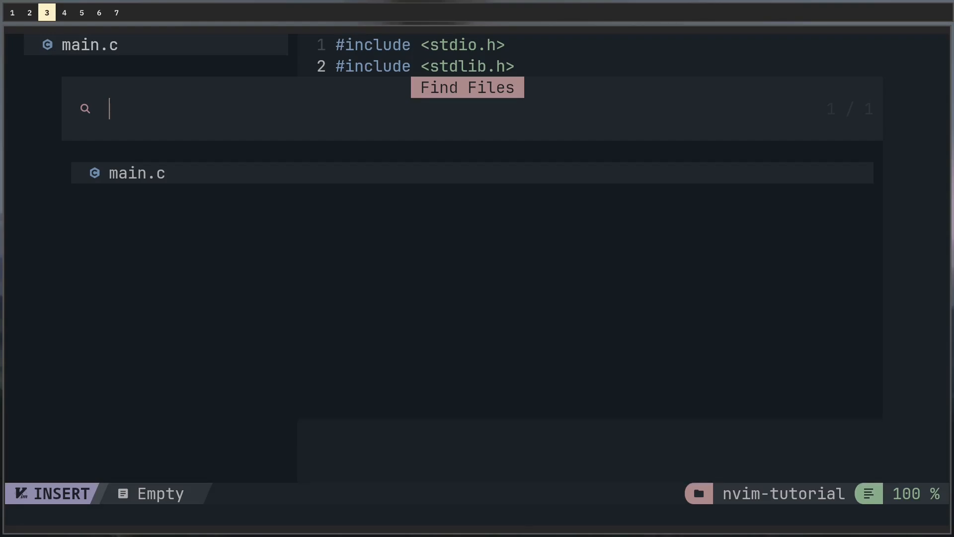
pyautogui.press('Escape')
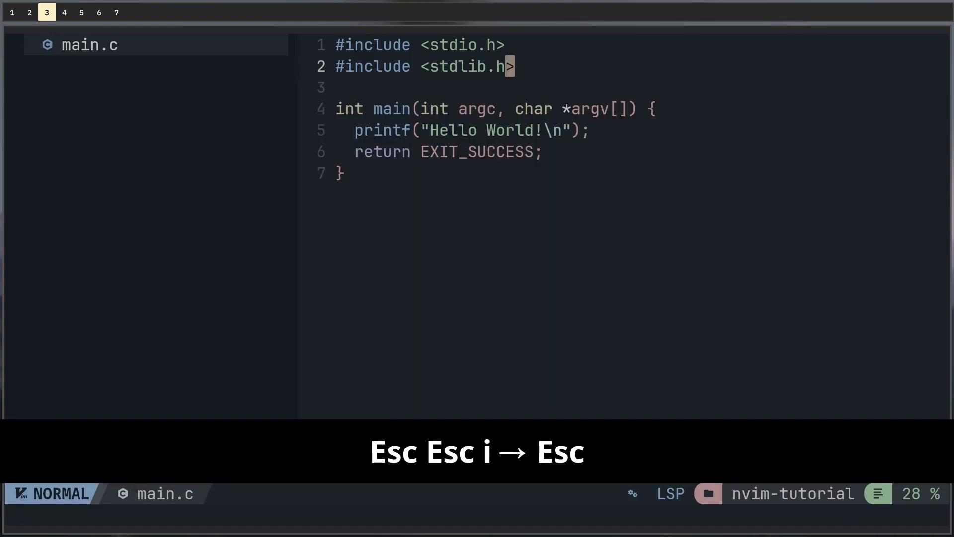
pyautogui.press('alt+h')
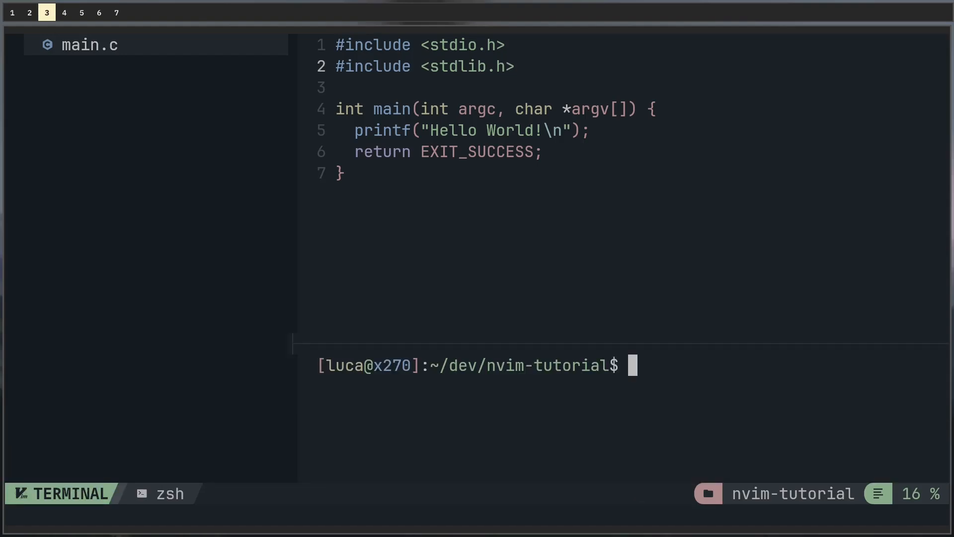
pyautogui.press('Alt+v')
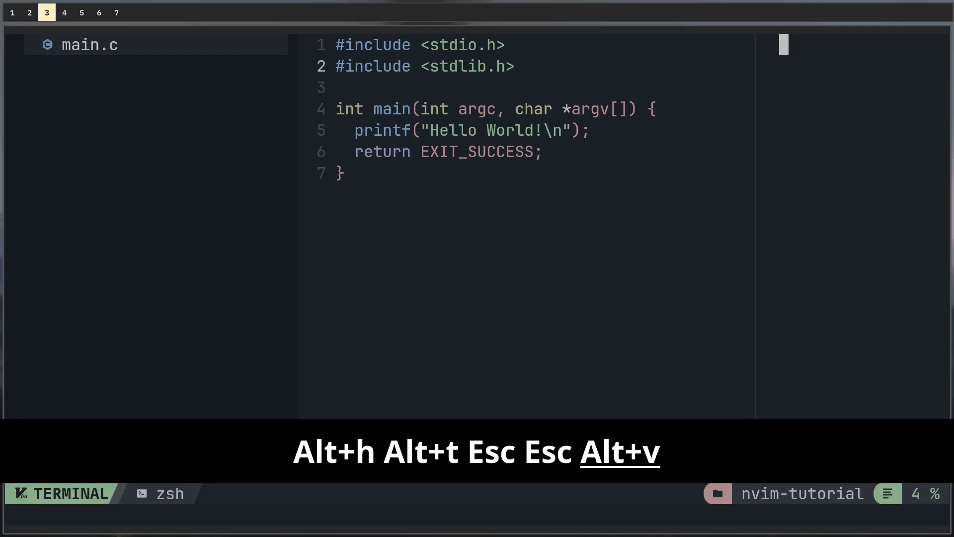
pyautogui.write('e')
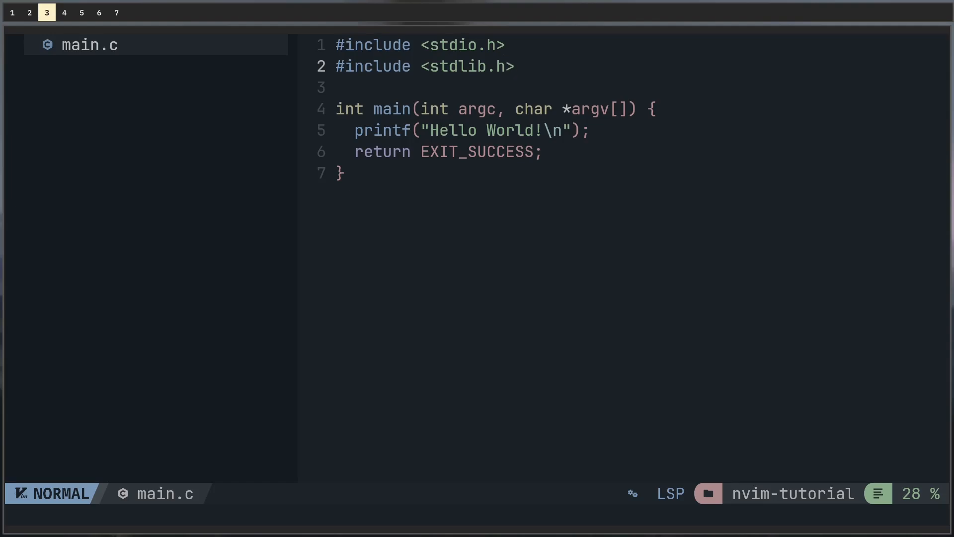
# Write the Makefile all target 'gcc -o main main.c -I' and start making an include folder.
pyautogui.press('ctrl+h')
pyautogui.write('Makefile')
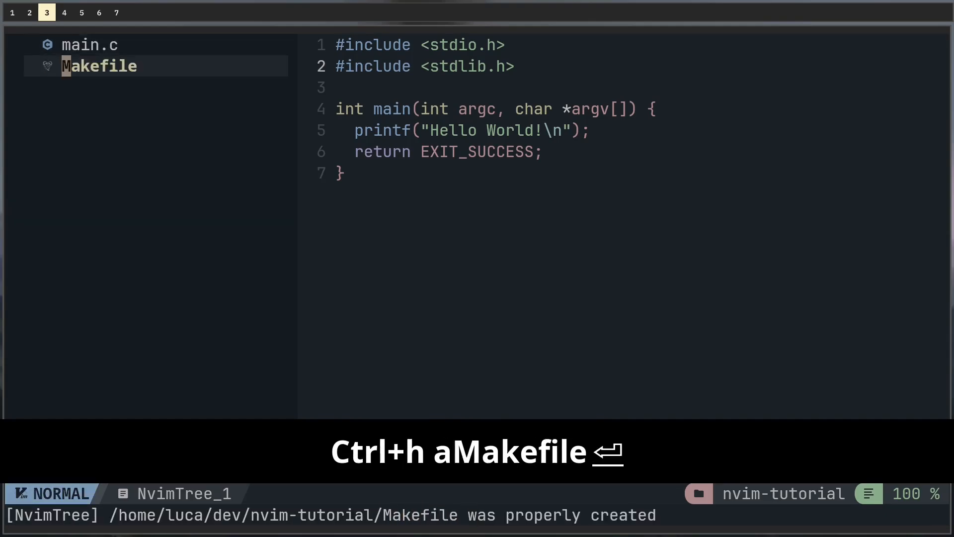
pyautogui.press('i')
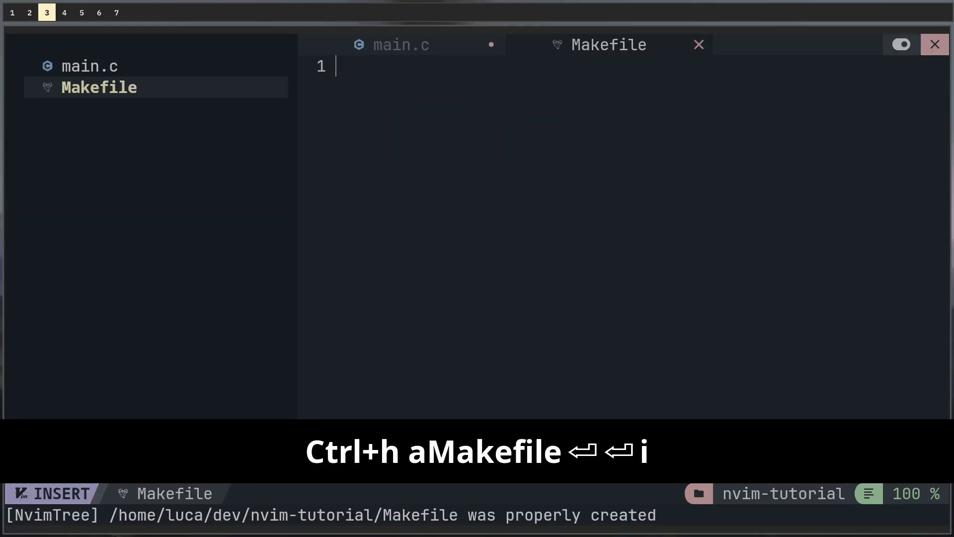
pyautogui.write('all:')
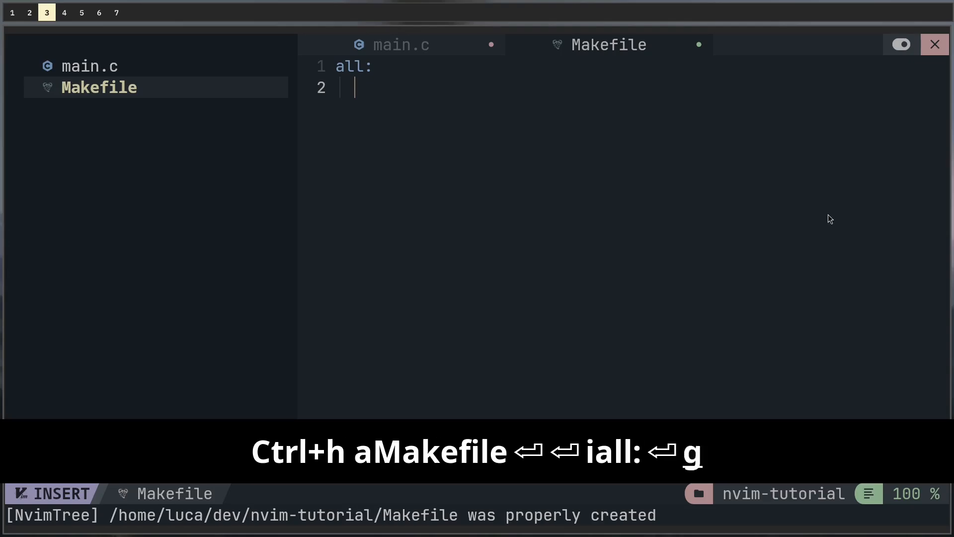
pyautogui.write('gcc -o main')
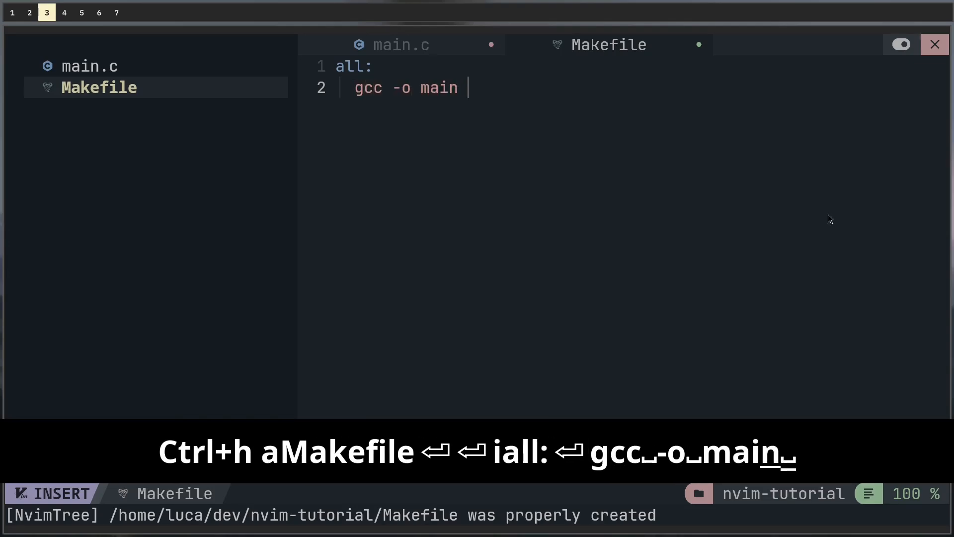
pyautogui.write('main.c -I')
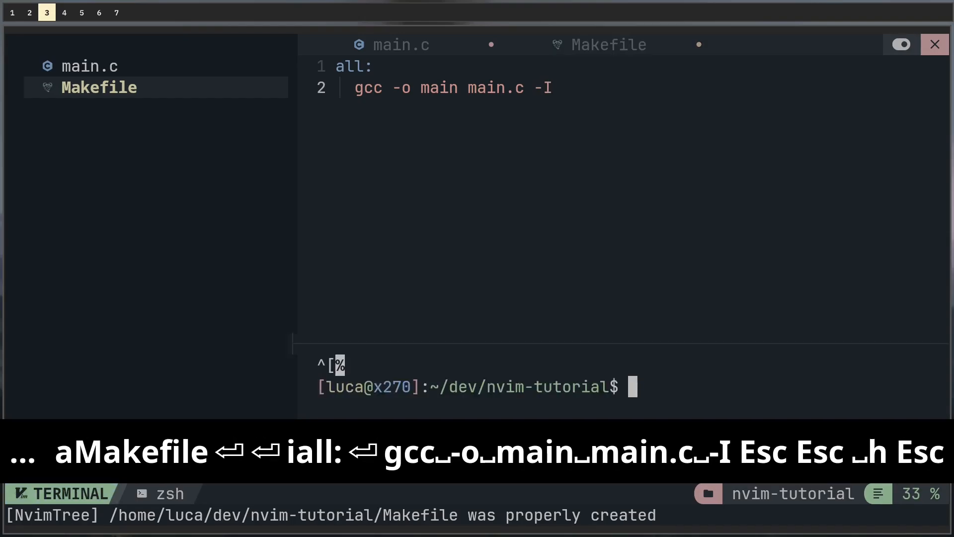
pyautogui.write('mkd')
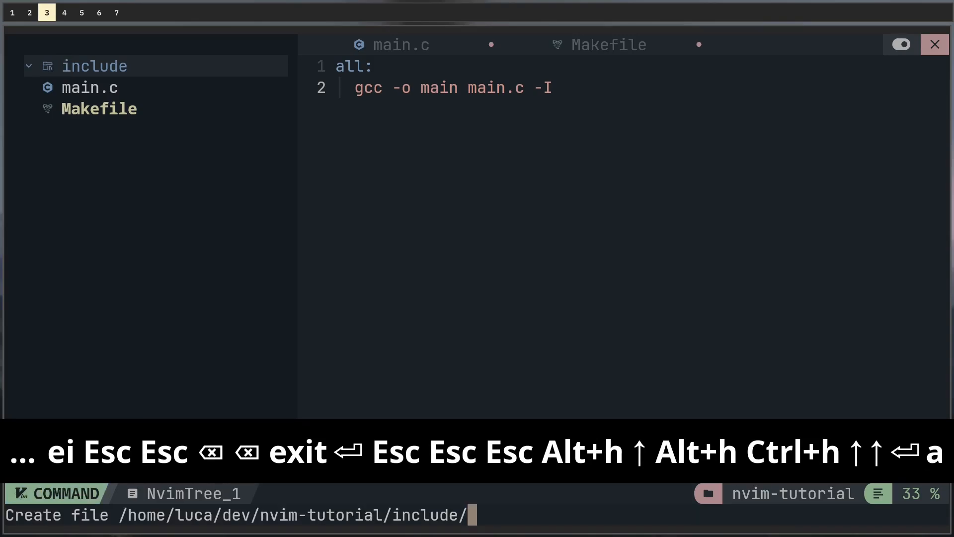
# Confirm creating the include folder for header.h.
pyautogui.press('Return')
pyautogui.write('paru -S')
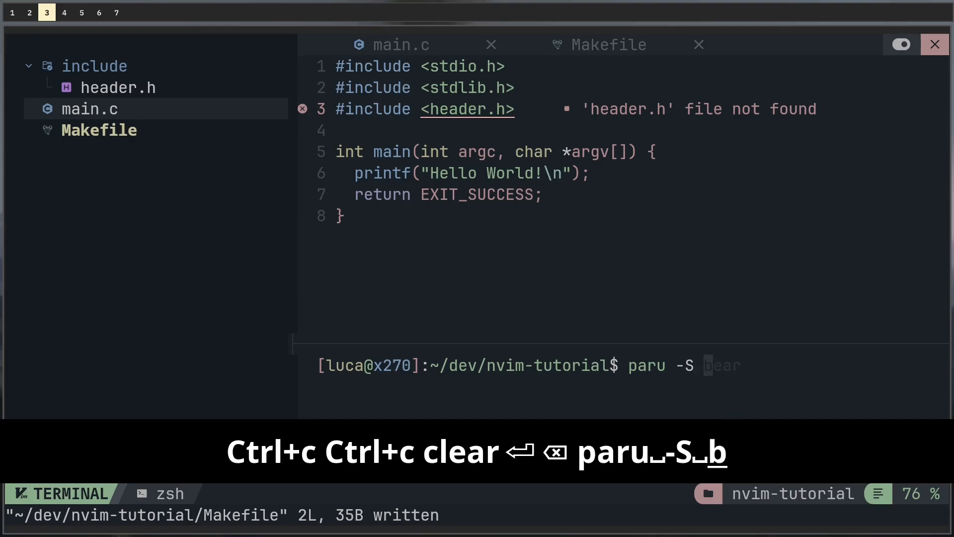
# Run bear -- make to generate compile_commands.json, then return to main.c's header.h include line.
pyautogui.write('bea')
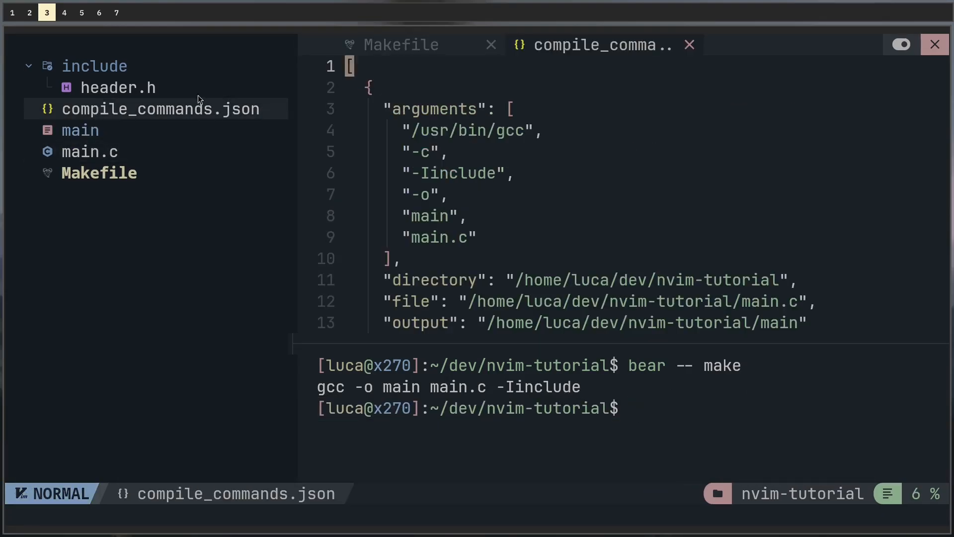
pyautogui.press('G')
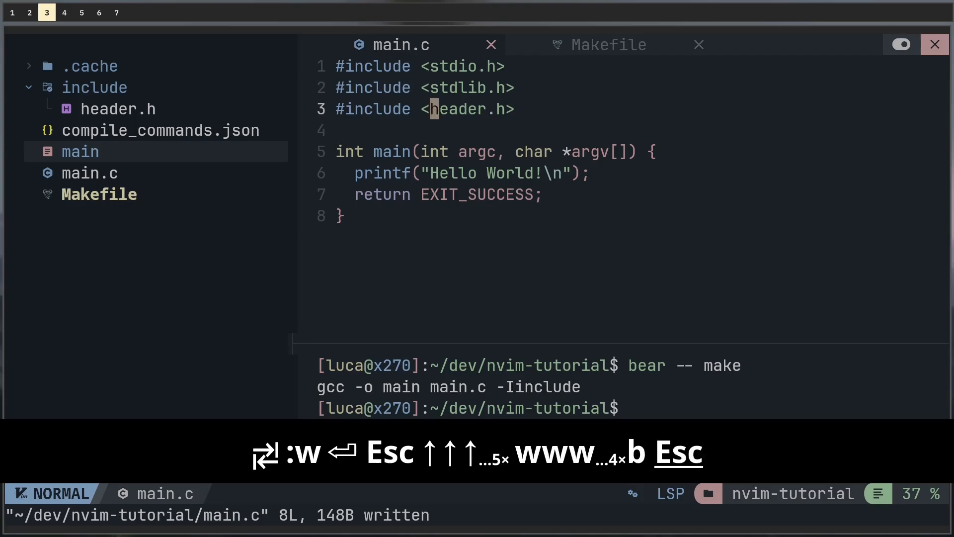
pyautogui.press('$')
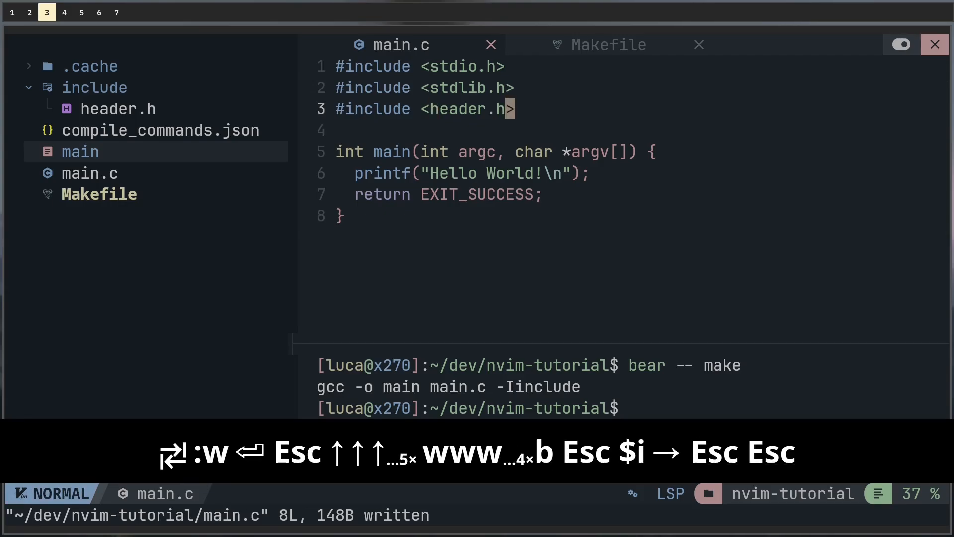